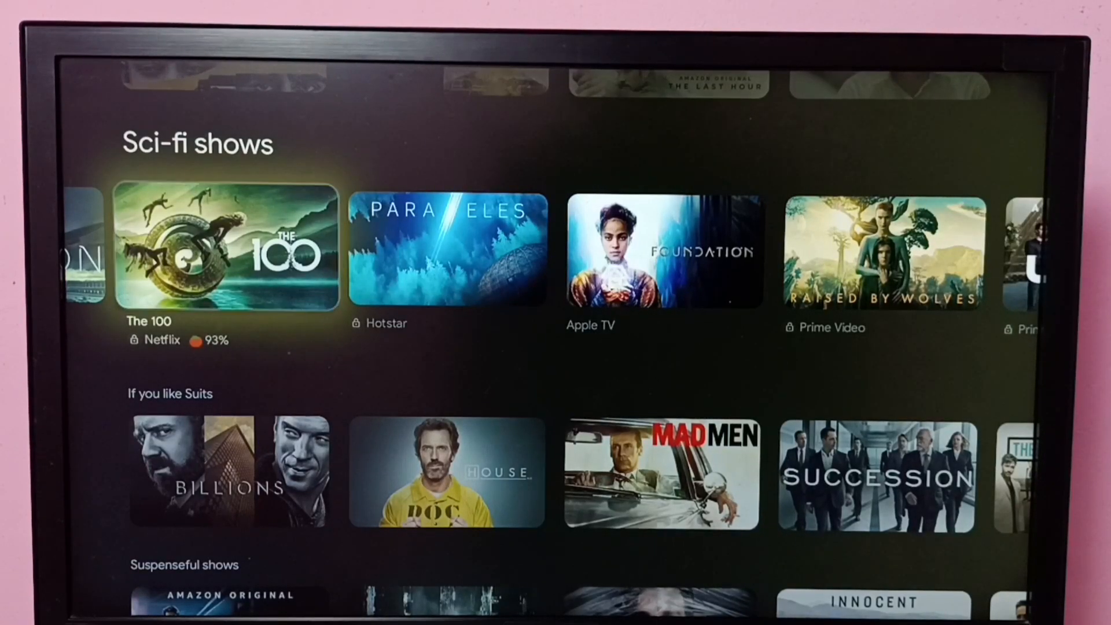
Step: Open the Apps tab and bring up the profile panel with Settings and notifications
left_click(607, 127)
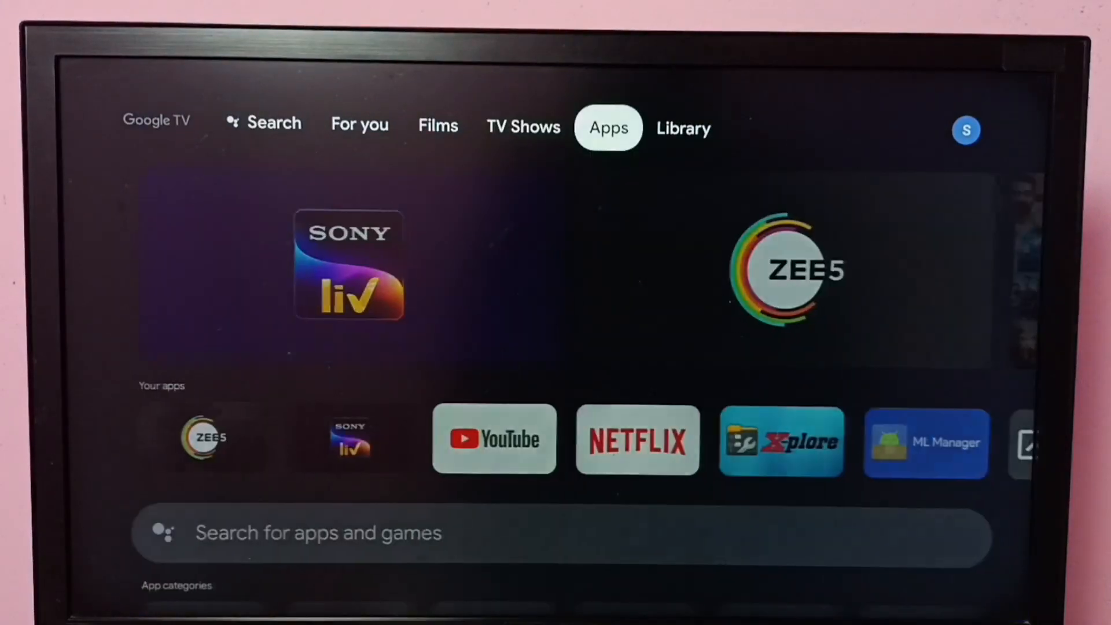
scroll("down", 3)
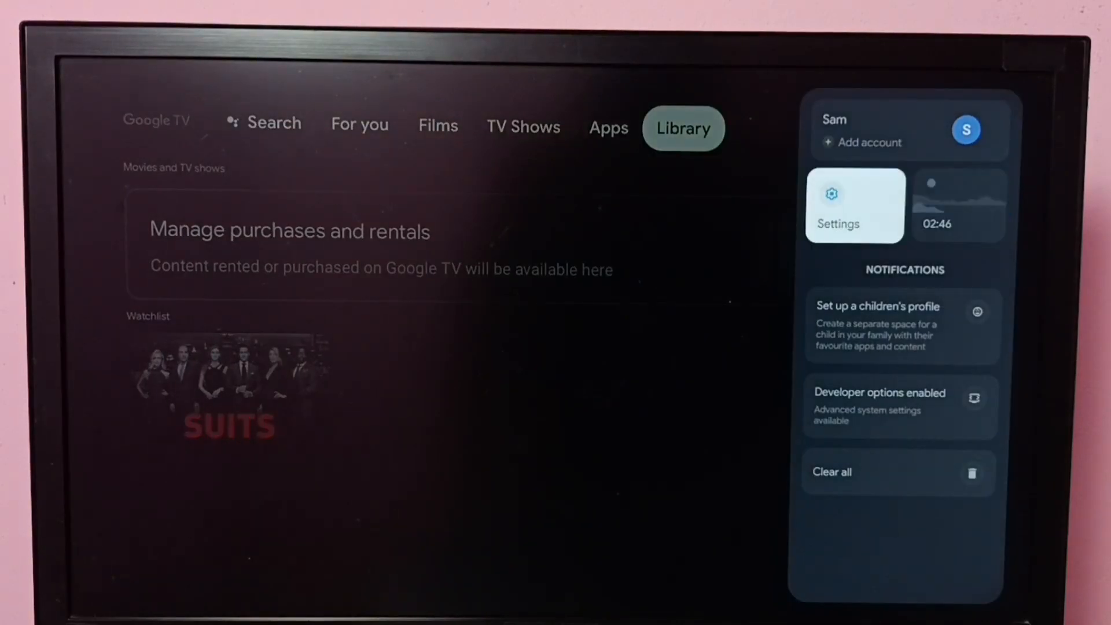
Step: Go through Settings and Apps to the full list of installed apps
left_click(855, 206)
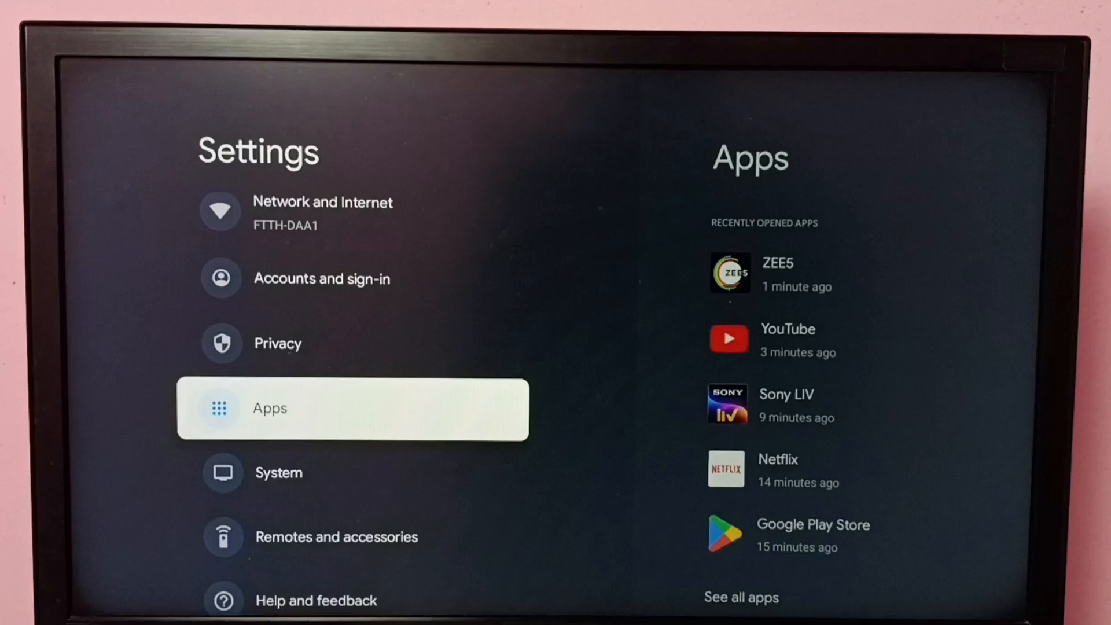
left_click(269, 407)
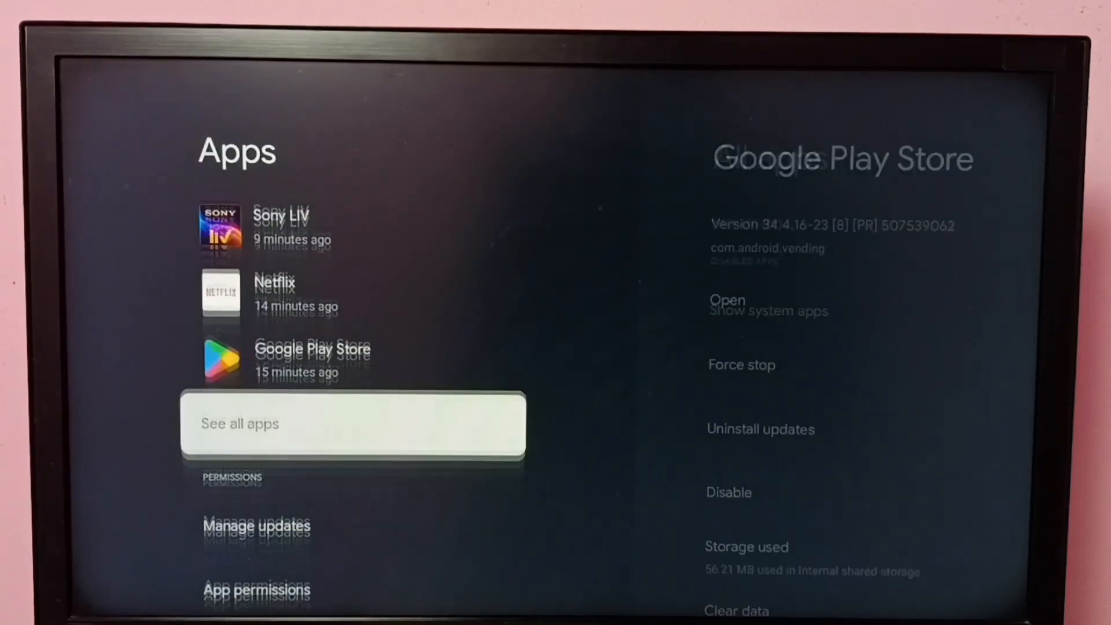
left_click(352, 423)
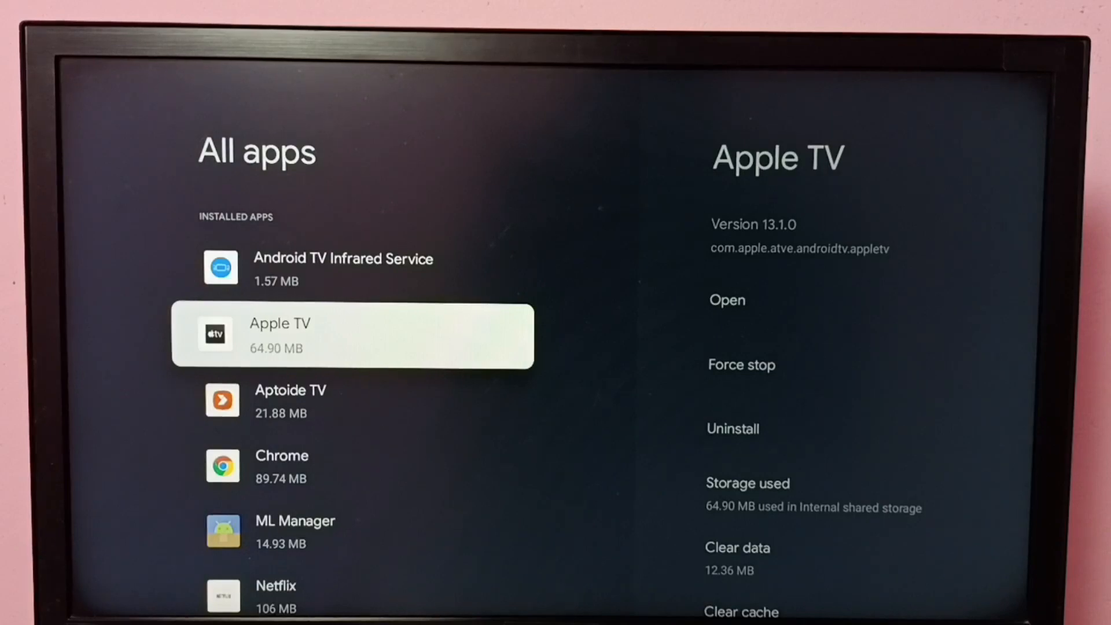
Step: Scroll down the All apps list to ZEE5 and open its app info page
scroll("down", 3)
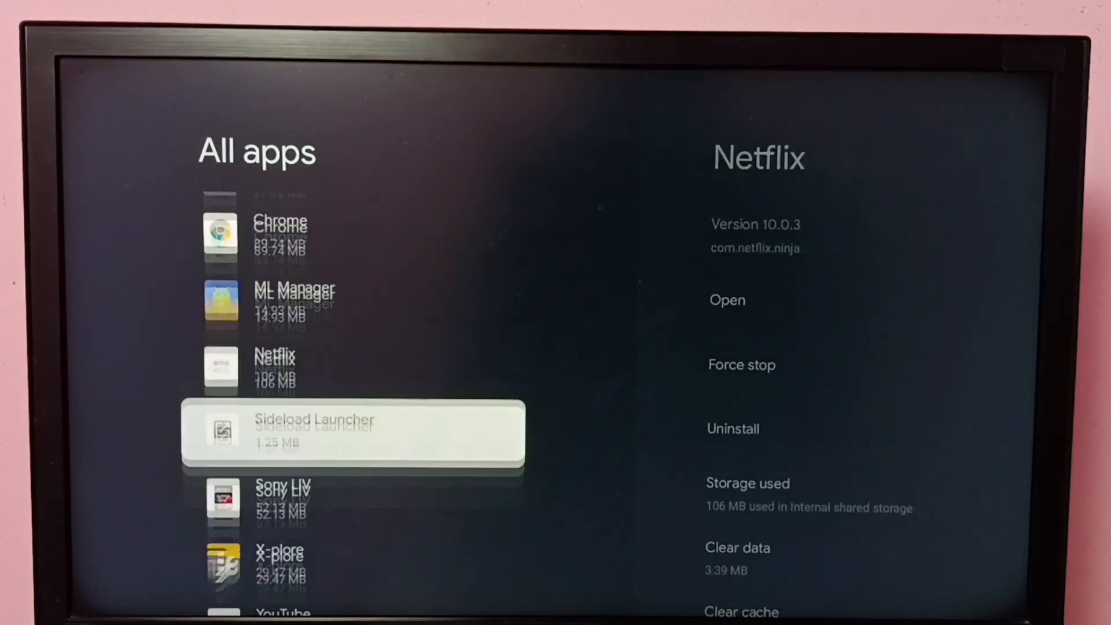
scroll("down", 3)
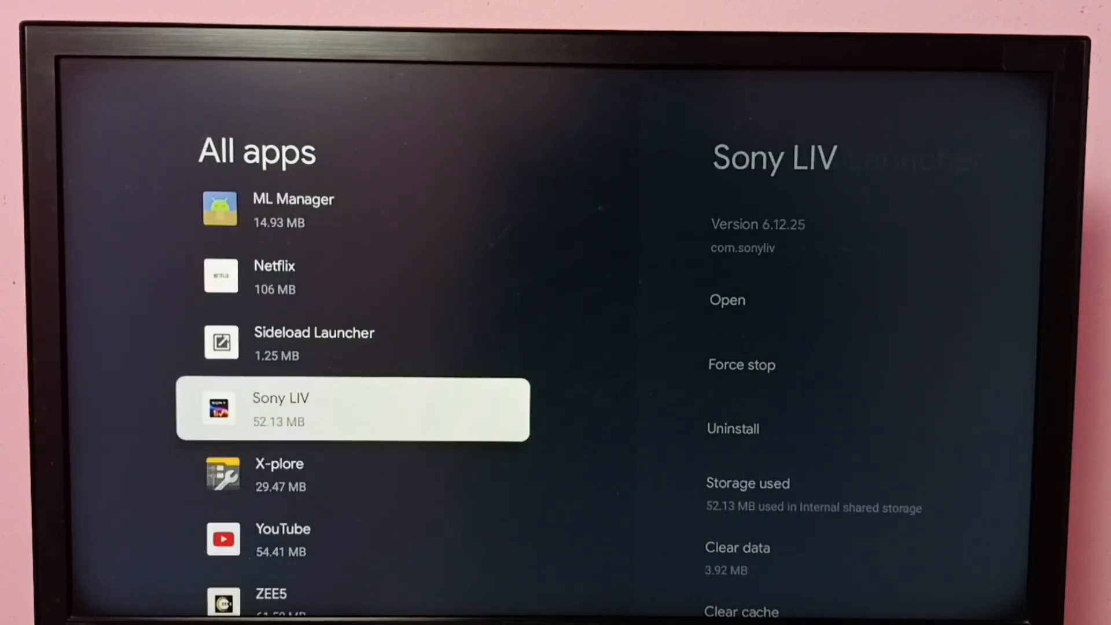
scroll("down", 3)
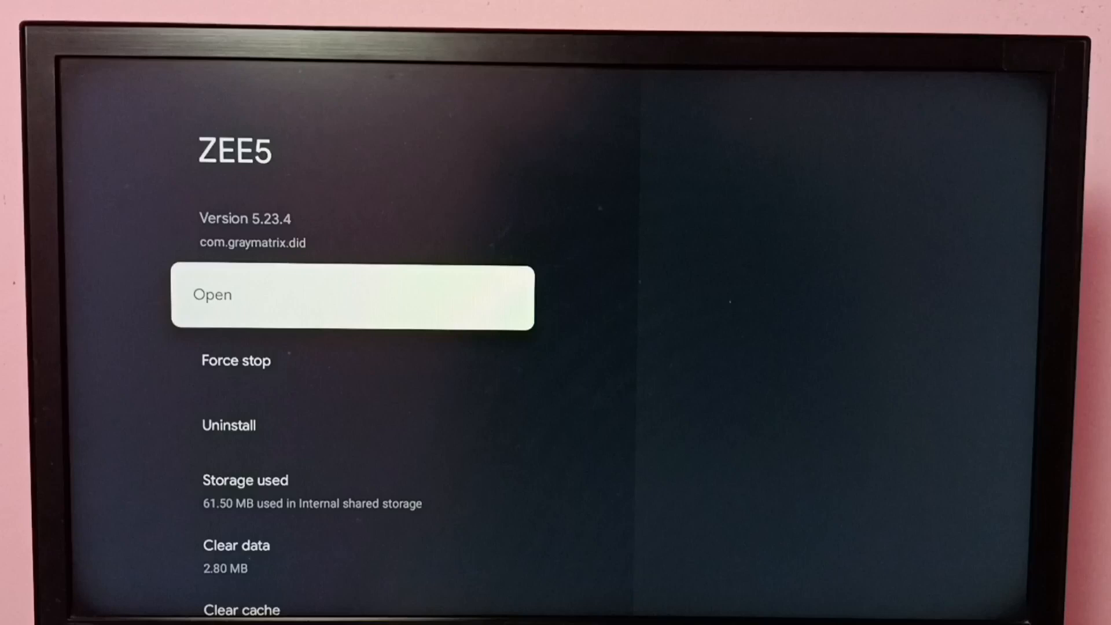
Step: Move to ZEE5's Uninstall option, then return to the Google TV Apps tab
key("Down")
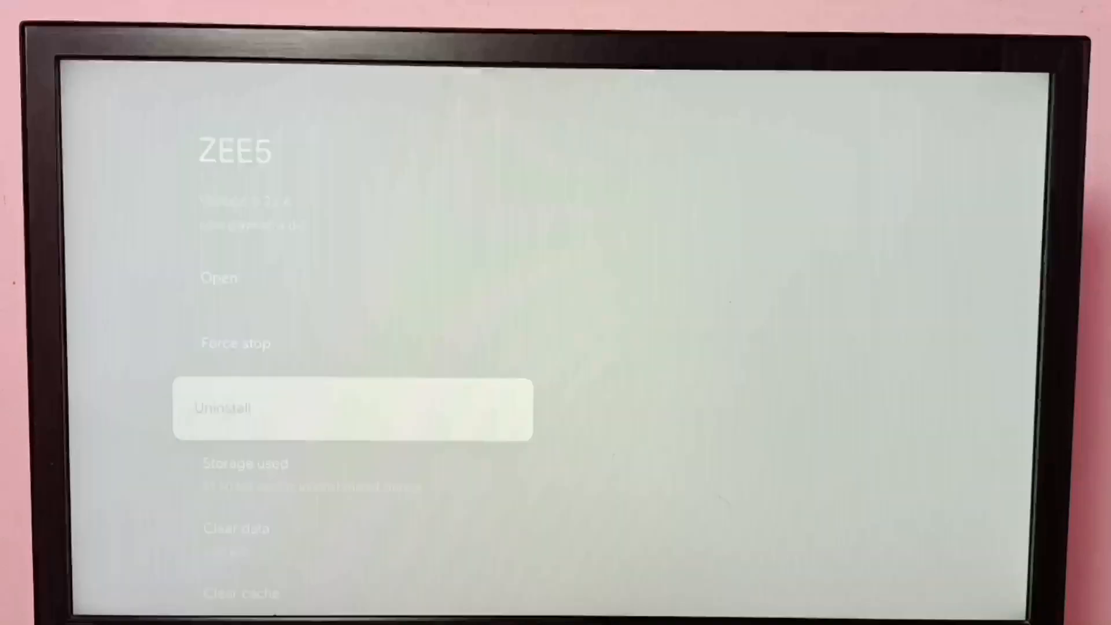
left_click(352, 409)
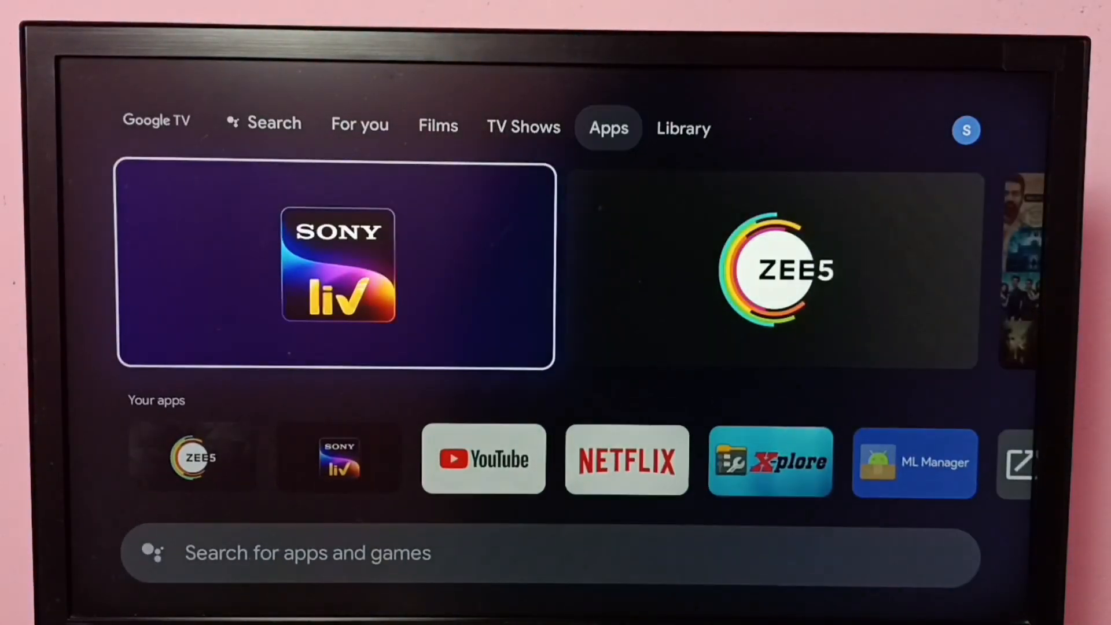
Step: Open ZEE5's Google Play details page from its tile under Your apps
scroll("down", 3)
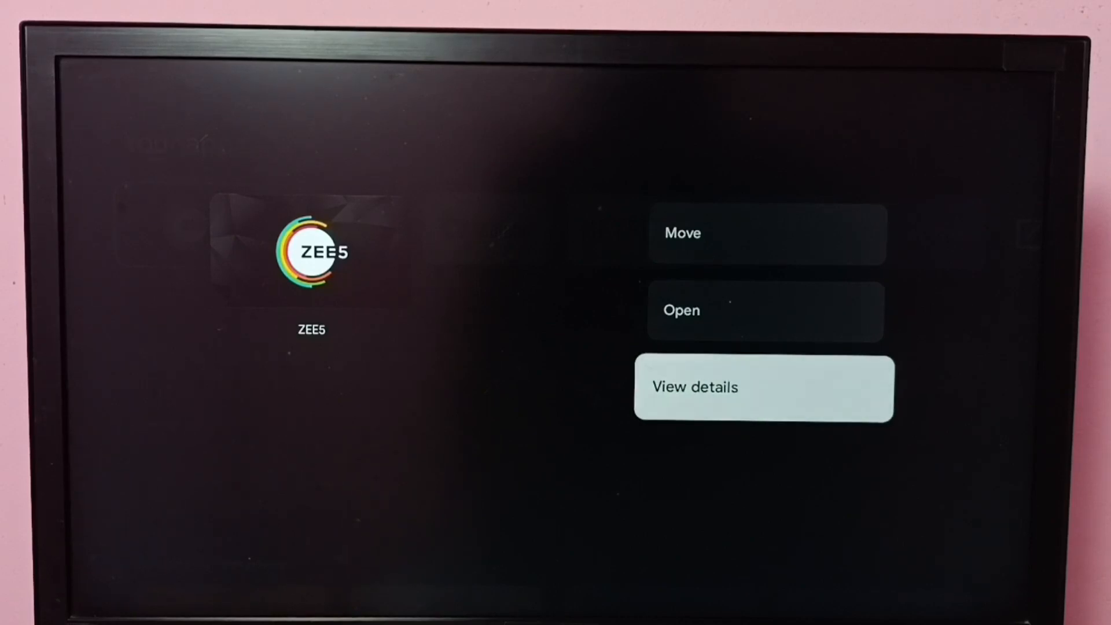
left_click(763, 388)
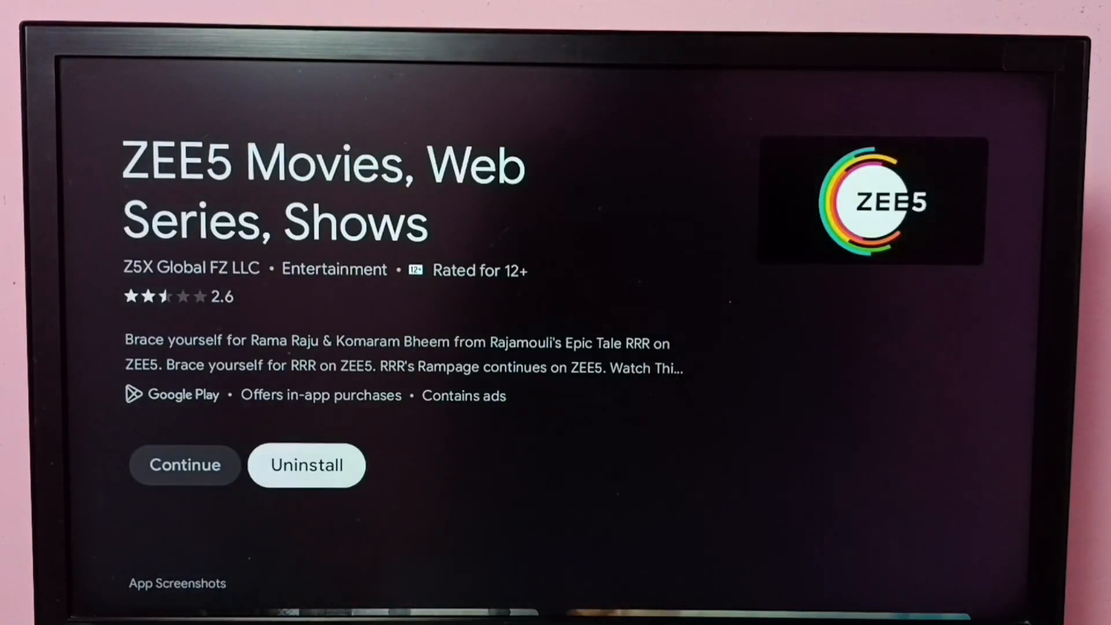
Step: Uninstall ZEE5 from Play Store and confirm with OK until Install appears
left_click(306, 464)
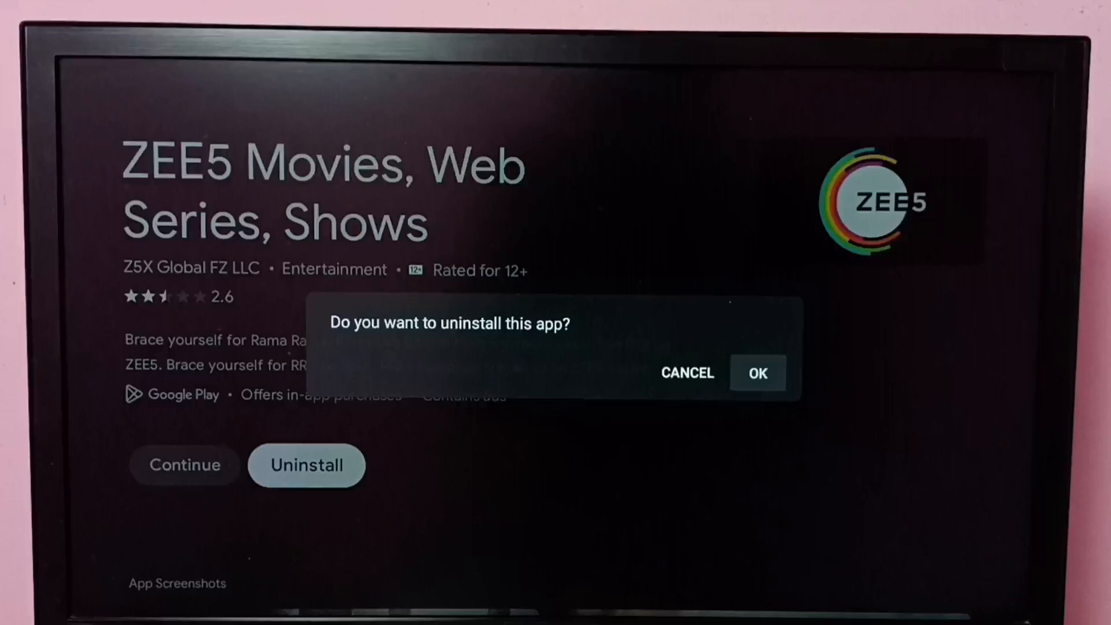
left_click(686, 373)
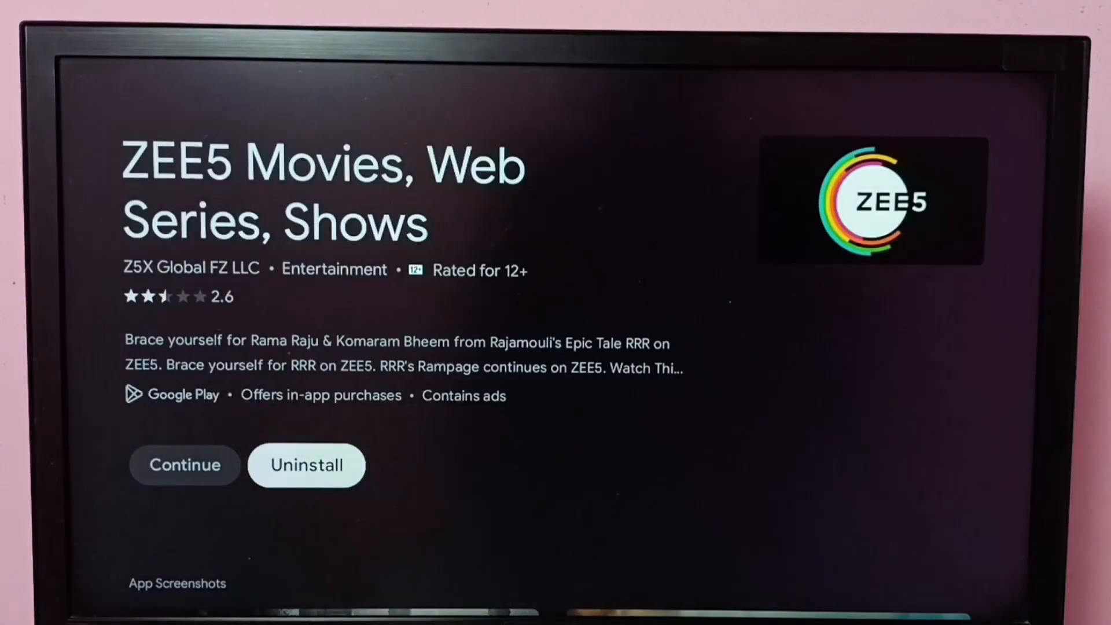
left_click(306, 464)
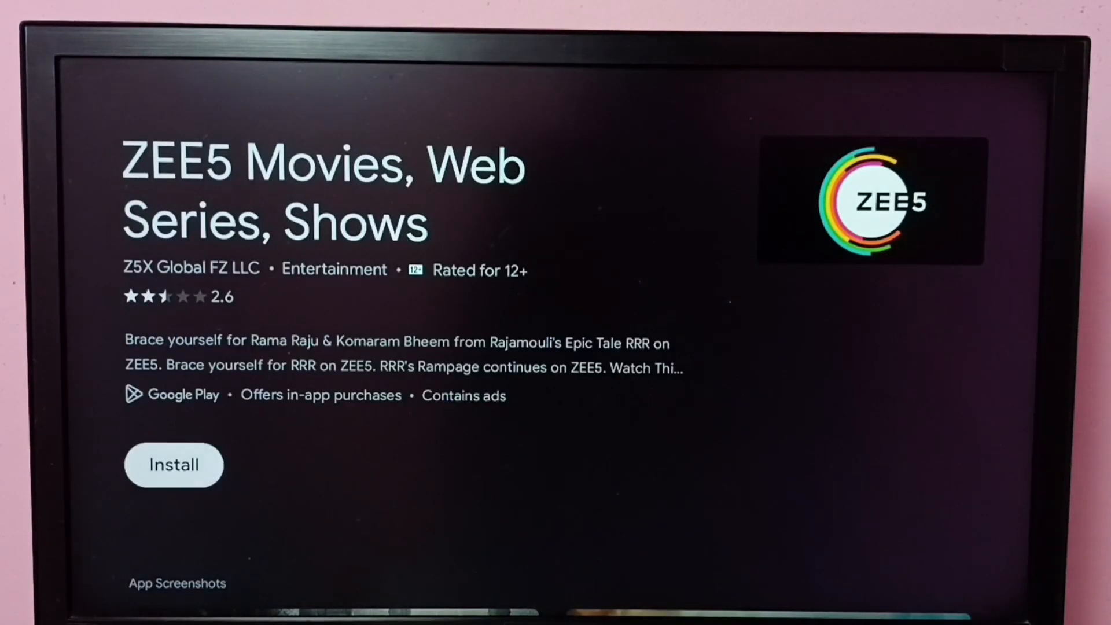